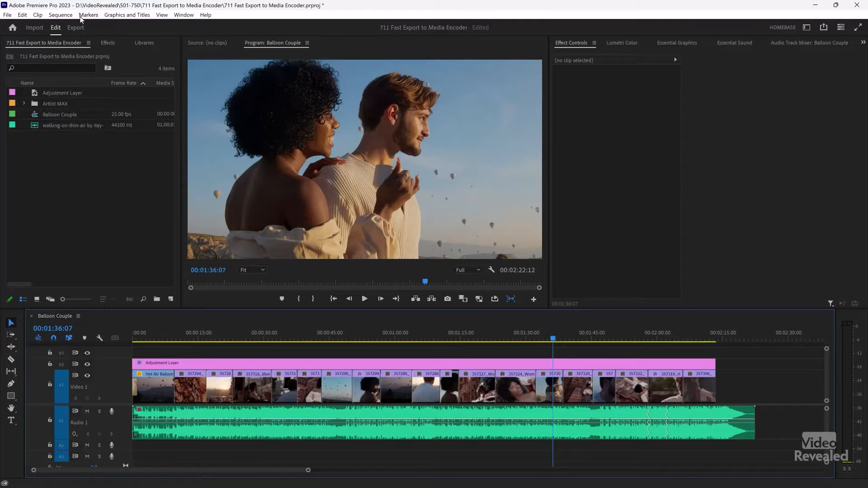
# Show the H.264 MP4 export settings for Balloon Couple with the Video section expanded.
pyautogui.click(75, 27)
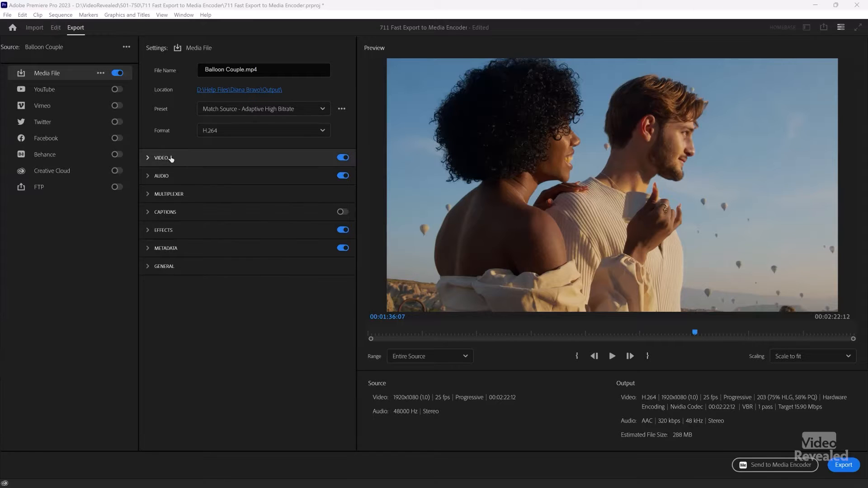
pyautogui.click(161, 158)
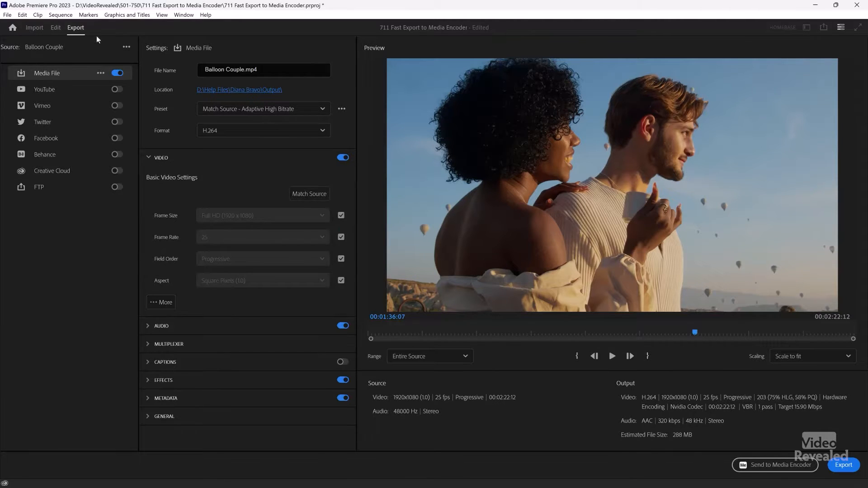
# Back in the editing workspace, select the Artist MAX bin and park the playhead at 00:01:34:21.
pyautogui.click(56, 28)
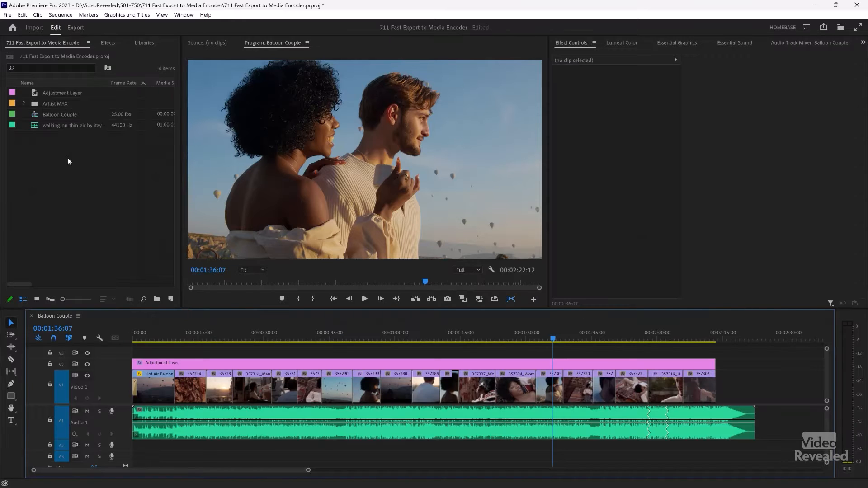
pyautogui.moveTo(733, 326)
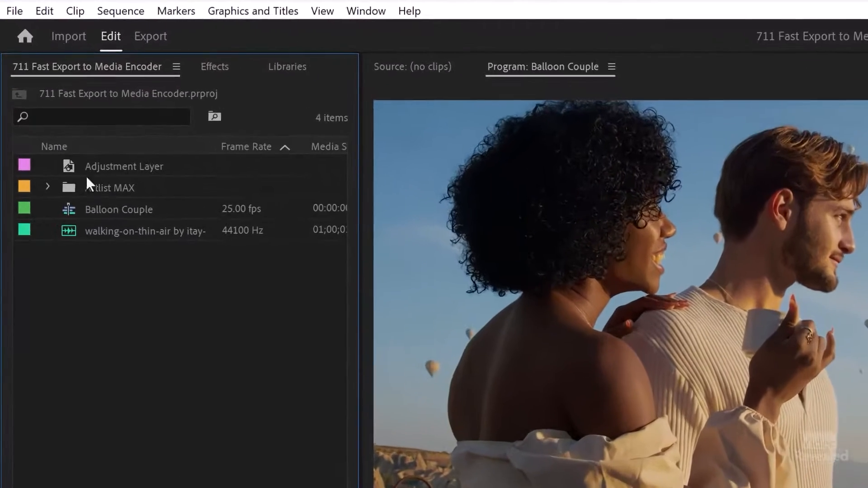
pyautogui.click(110, 188)
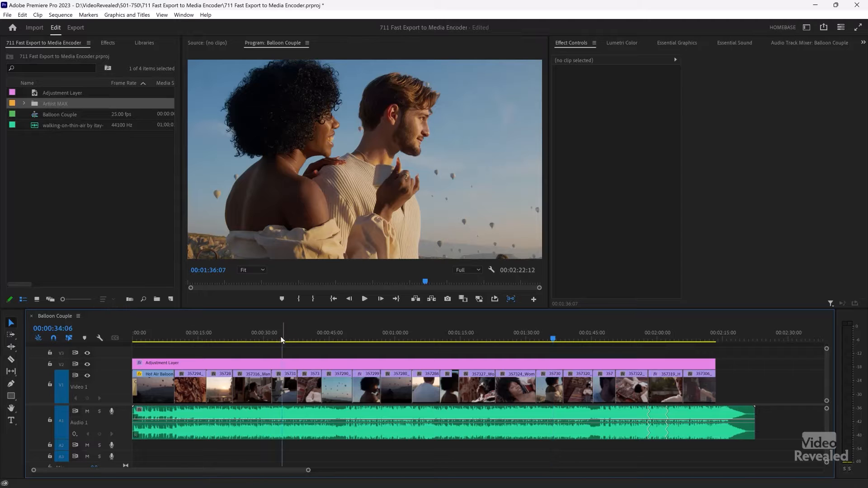
pyautogui.click(615, 339)
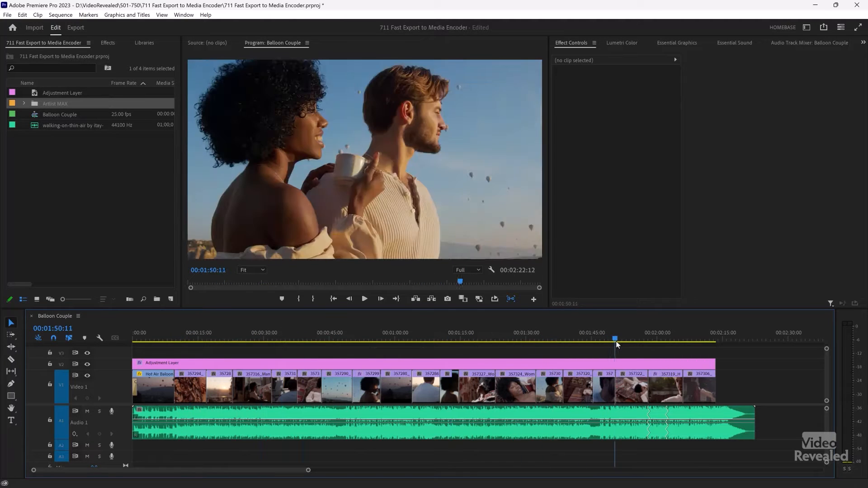
pyautogui.click(546, 338)
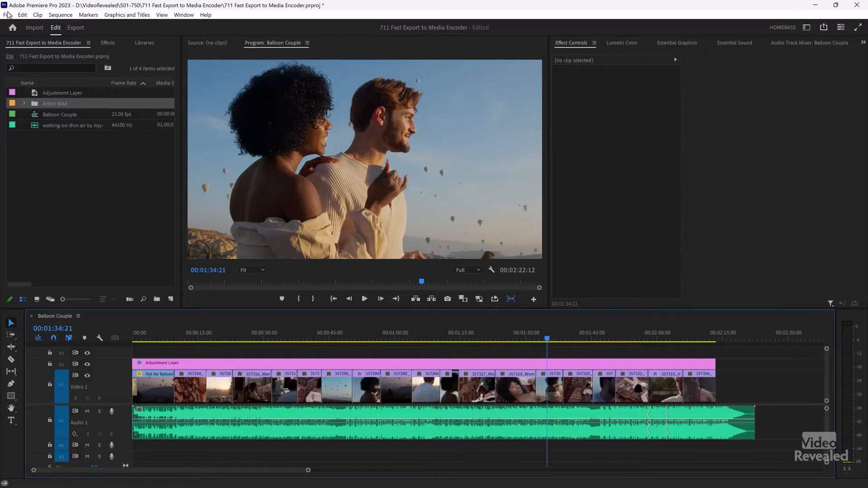
# Reach the File > Export submenu to send Balloon Couple to Adobe Media Encoder.
pyautogui.click(7, 15)
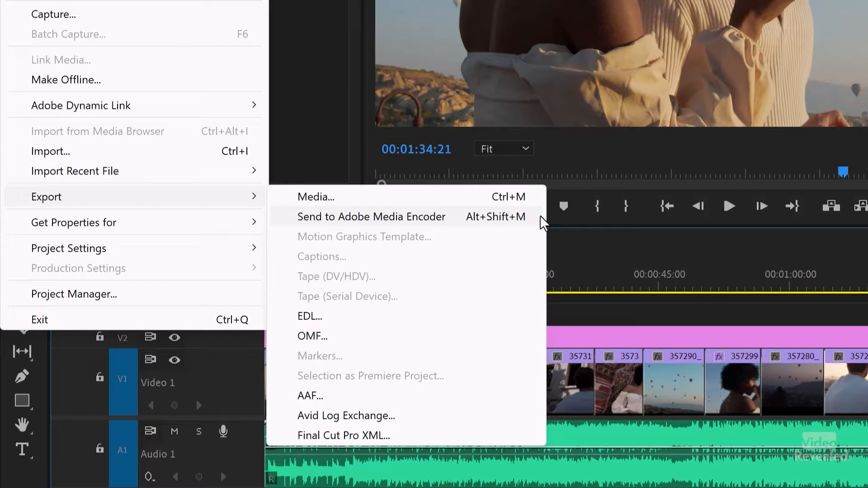
pyautogui.moveTo(519, 226)
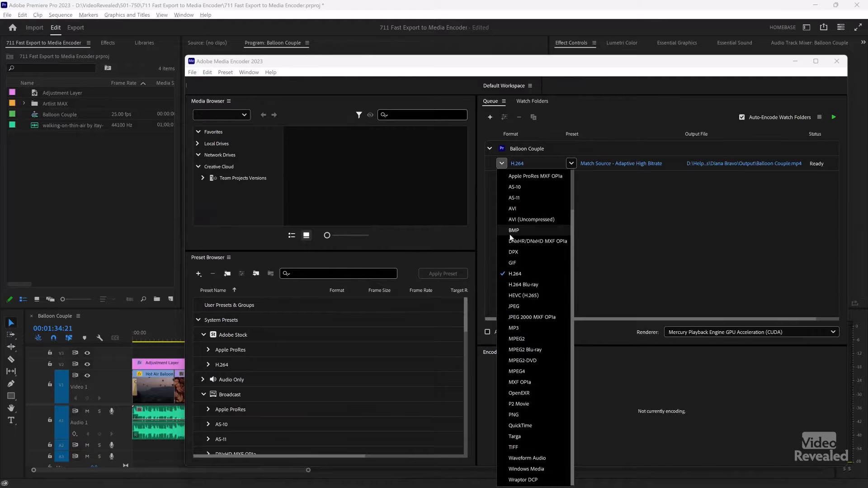
pyautogui.moveTo(524, 278)
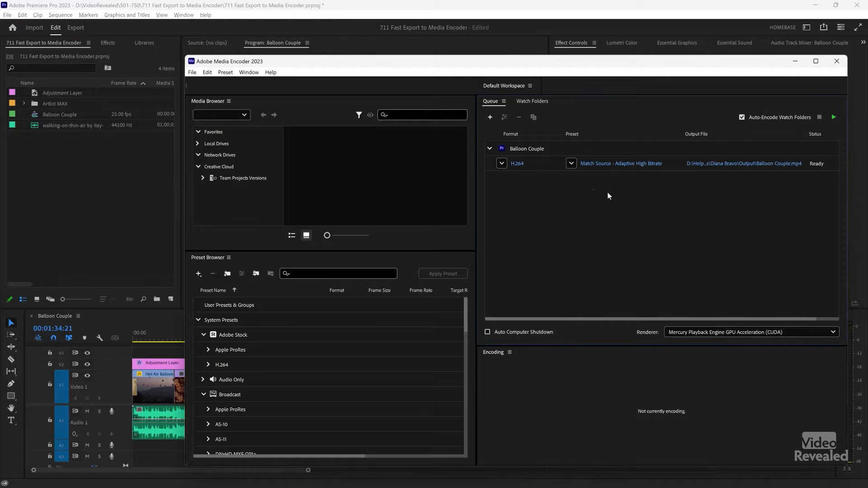
# Duplicate the queued Balloon Couple H.264 job, then remove one export job from the queue.
pyautogui.click(570, 164)
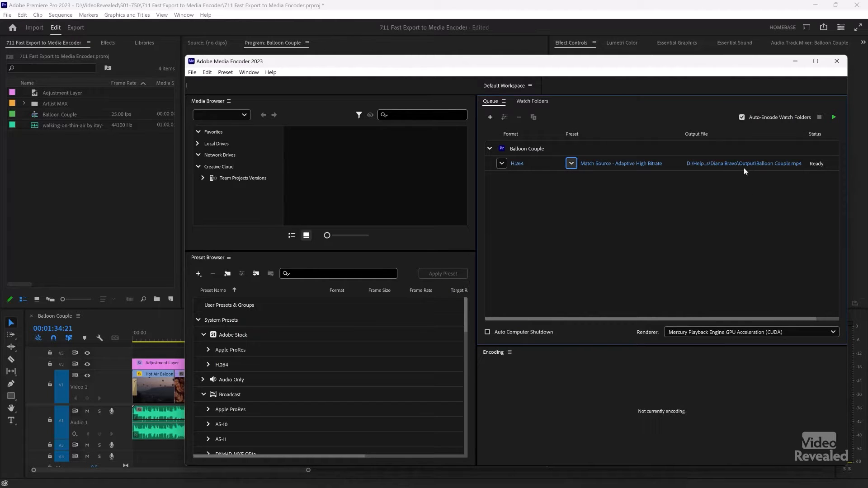
pyautogui.click(743, 164)
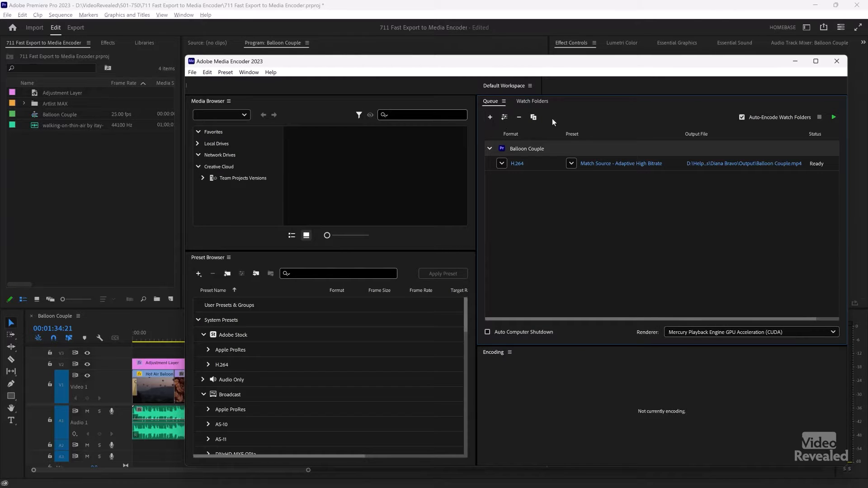
pyautogui.click(533, 117)
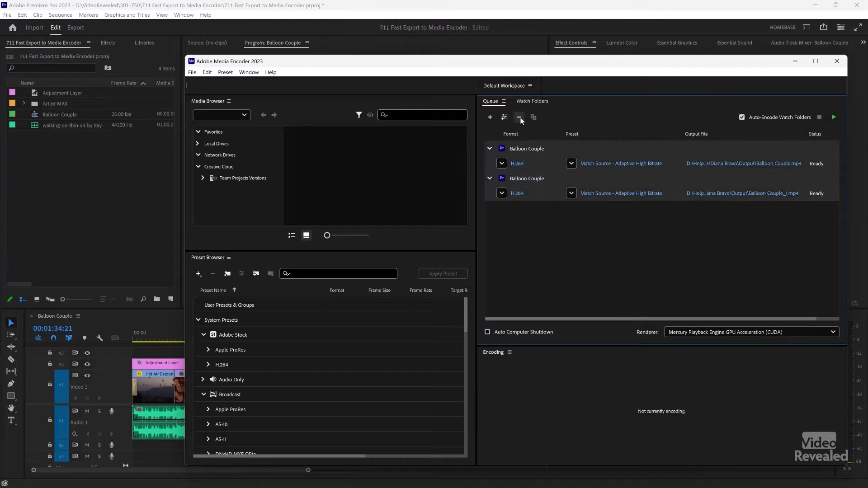
pyautogui.click(519, 117)
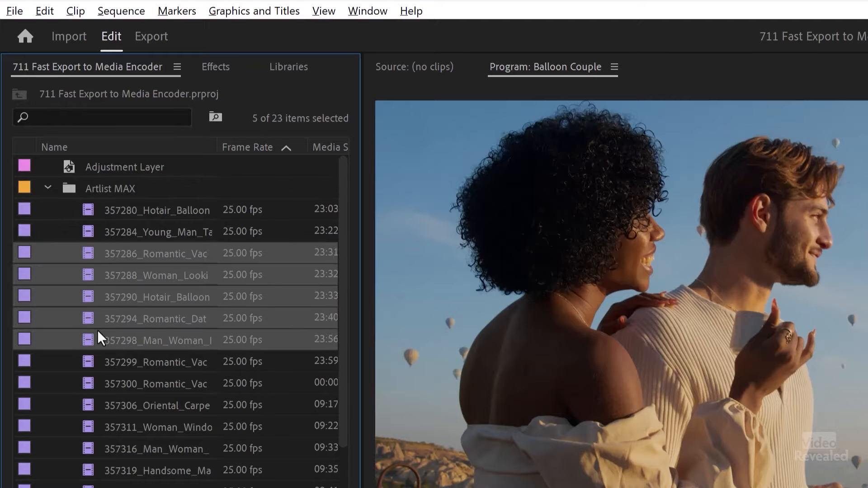
# Queue the five selected Artist MAX clips in Media Encoder as separate H.264 1080p jobs.
pyautogui.click(14, 11)
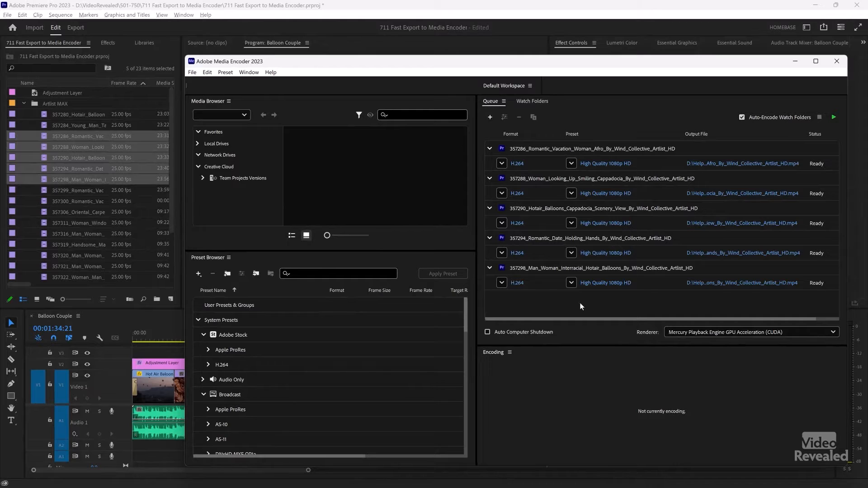
pyautogui.moveTo(493, 174)
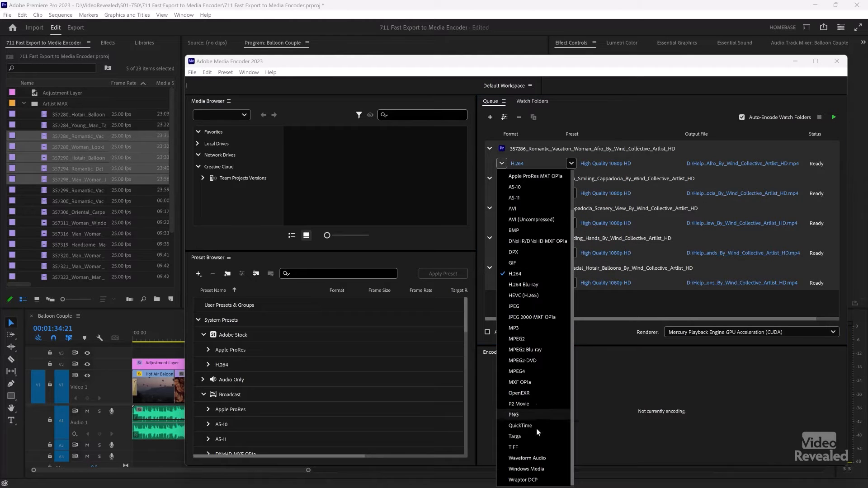
# Set all five jobs to QuickTime Apple ProRes 4444 XQ with alpha, output to D:\!- Test.
pyautogui.click(520, 425)
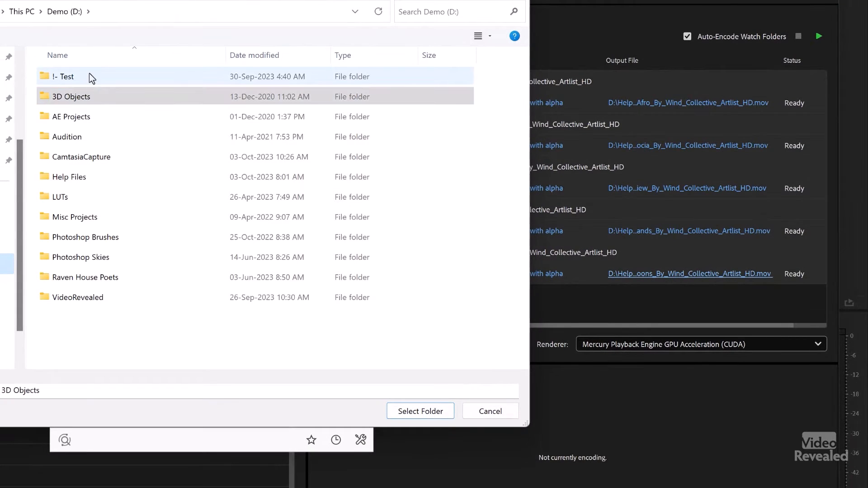
pyautogui.click(419, 410)
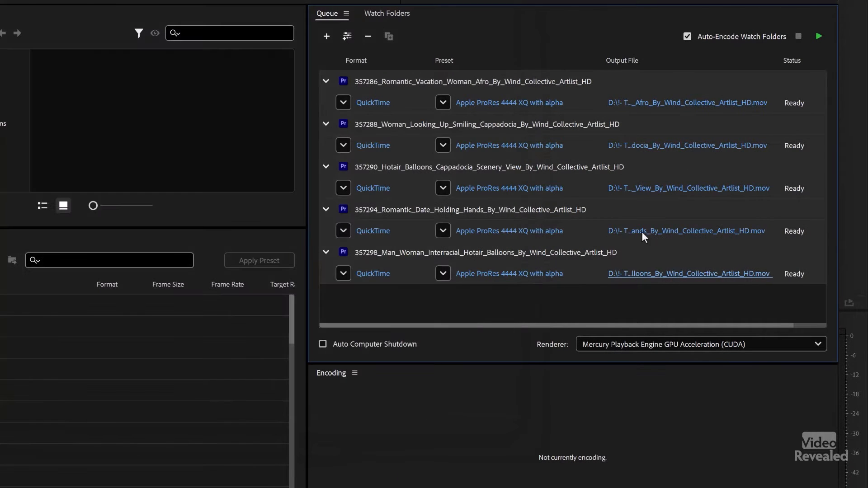
pyautogui.moveTo(437, 175)
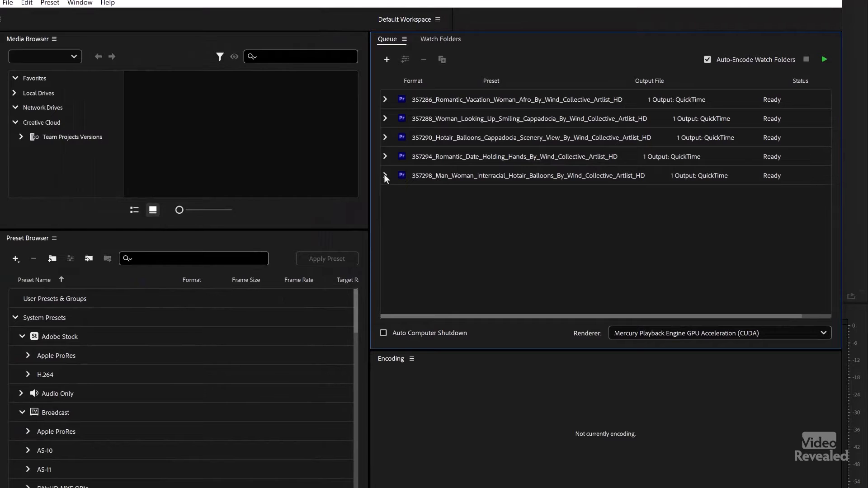
pyautogui.click(385, 176)
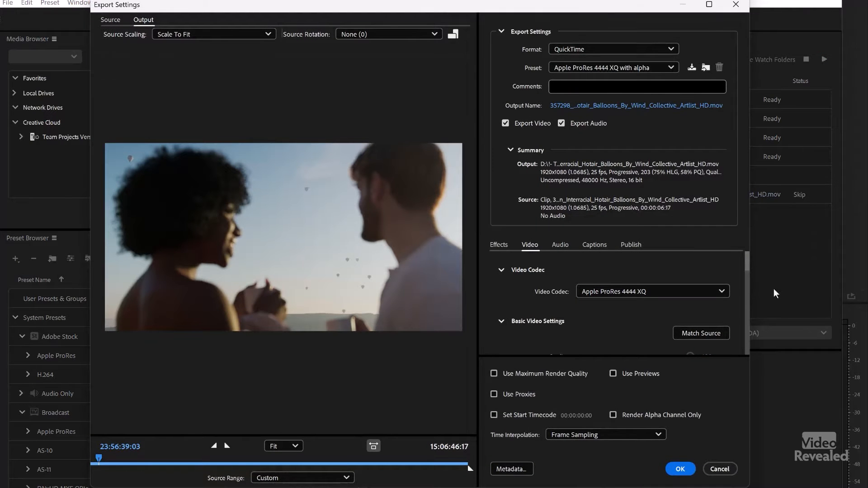
pyautogui.scroll(-3)
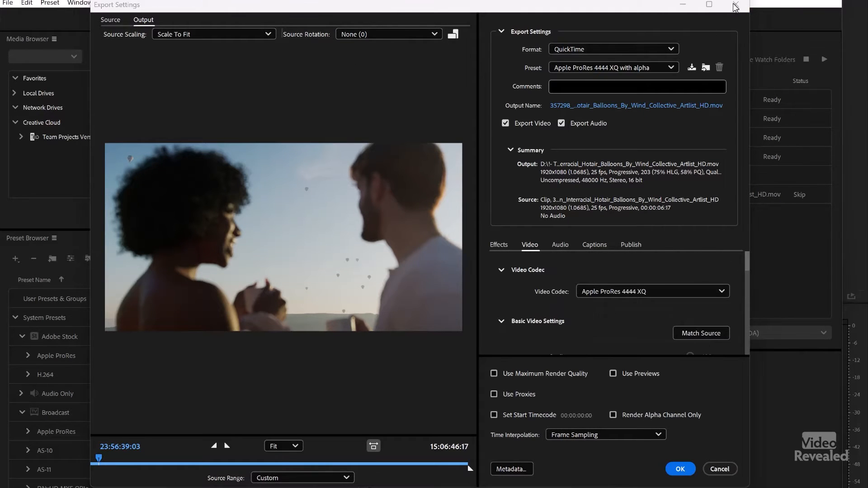
pyautogui.click(679, 470)
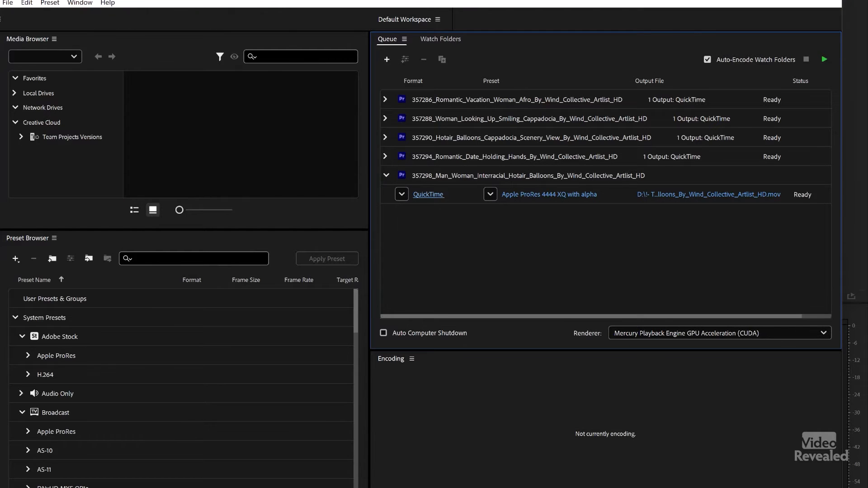